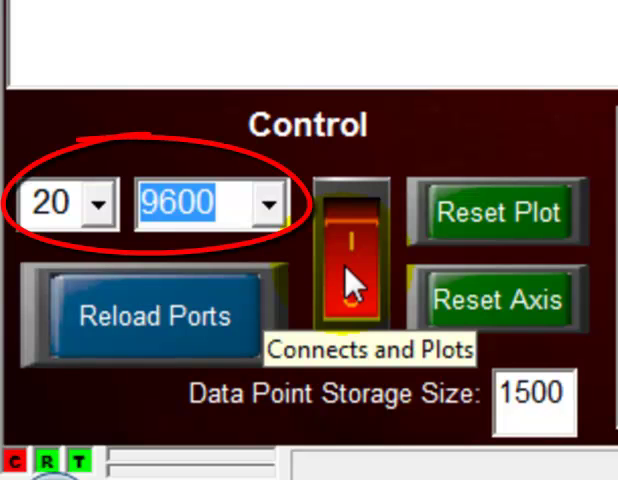
Connect on port 20 at 9600 baud and start plotting incoming data
left_click(346, 256)
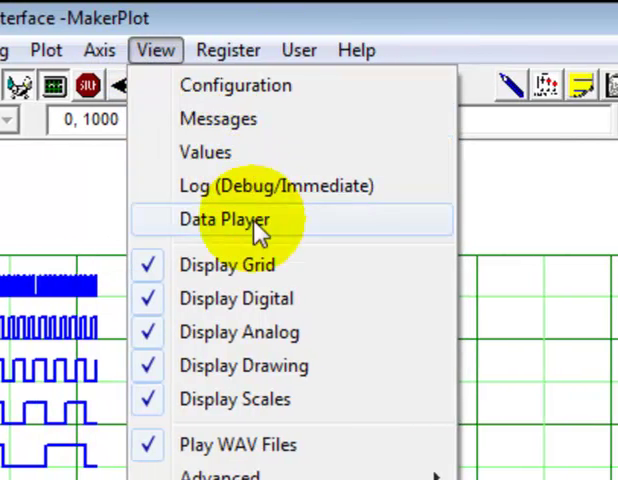
mouse_move(258, 298)
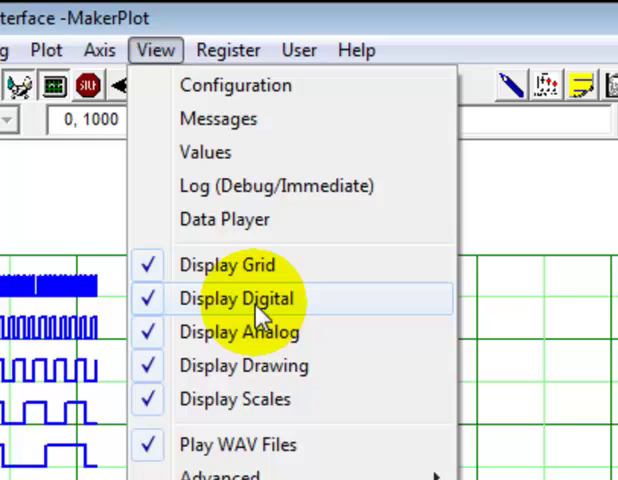
Uncheck Display Digital in the View menu so only analog traces remain
left_click(236, 298)
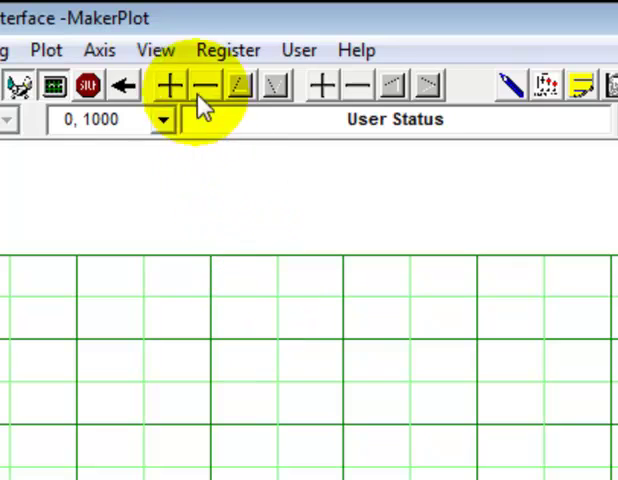
left_click(156, 50)
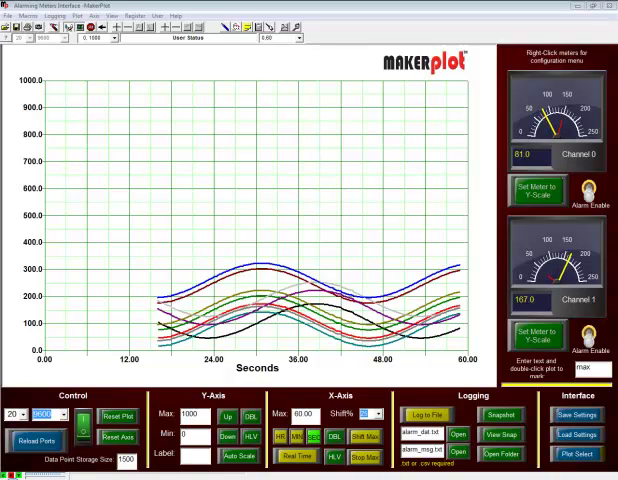
left_click(114, 416)
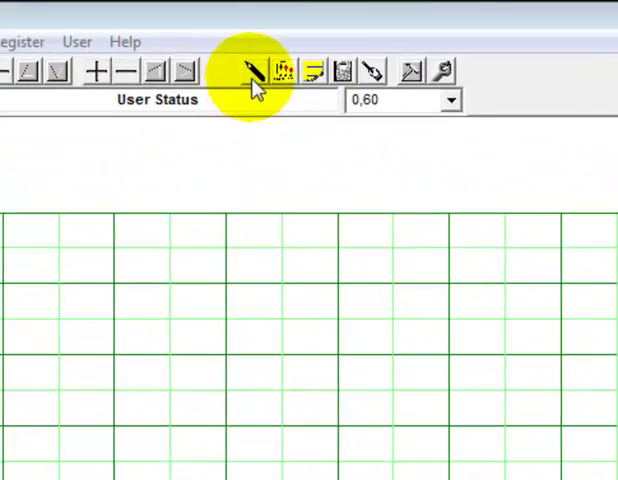
left_click(256, 70)
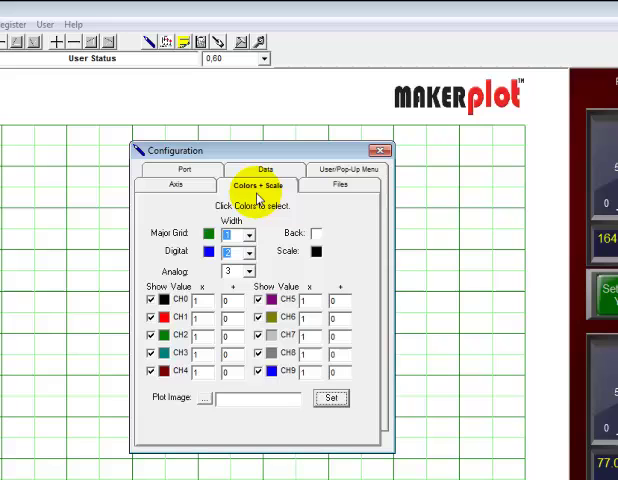
mouse_move(448, 298)
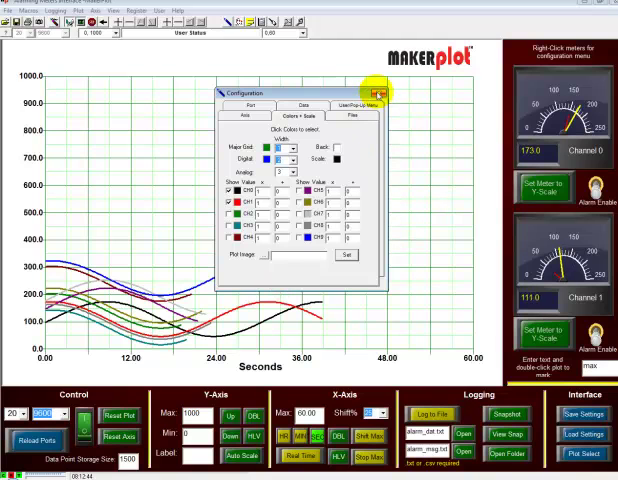
left_click(380, 92)
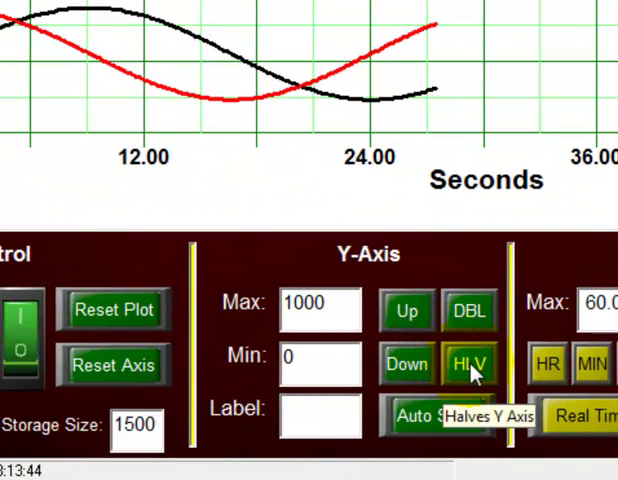
Halve the Y-axis range and set the Channel 0 meter to the 0–500 Y-scale
left_click(470, 362)
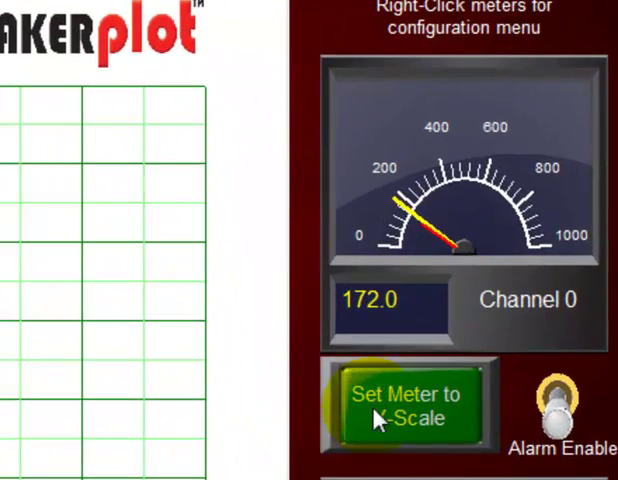
left_click(404, 404)
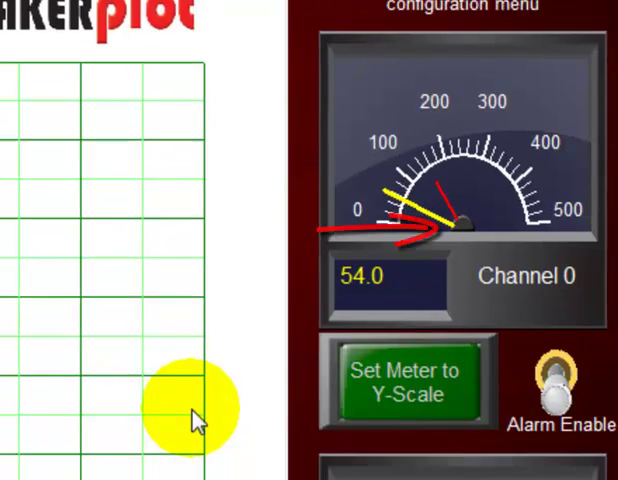
Enable the alarms on the Channel 0 and Channel 1 meters
scroll("down", 3)
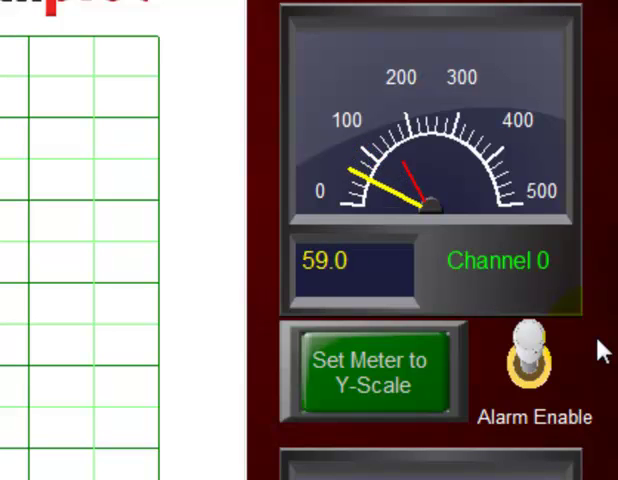
left_click(532, 370)
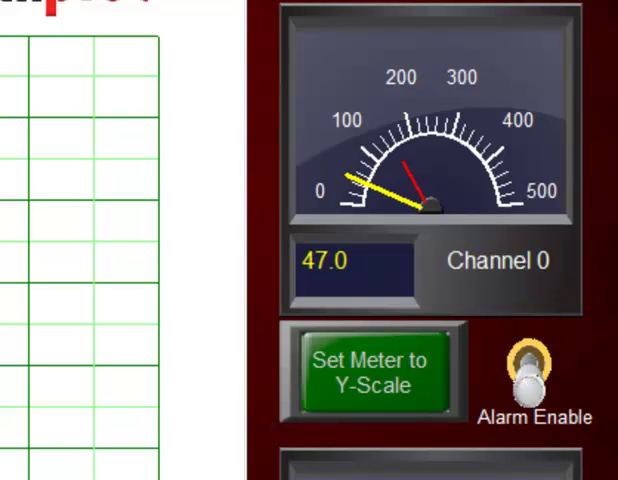
scroll("down", 3)
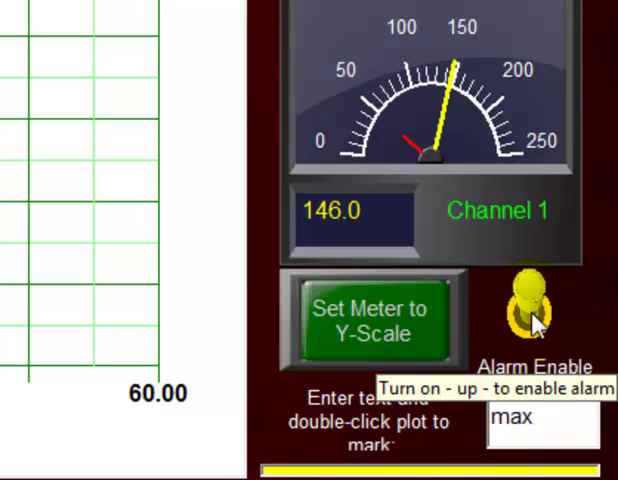
left_click(528, 318)
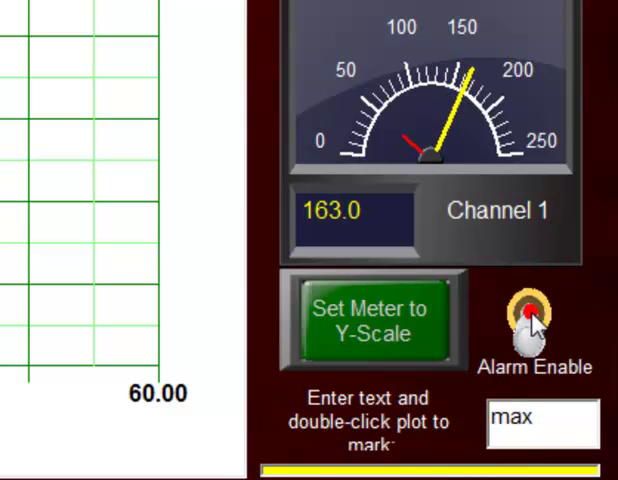
mouse_move(532, 320)
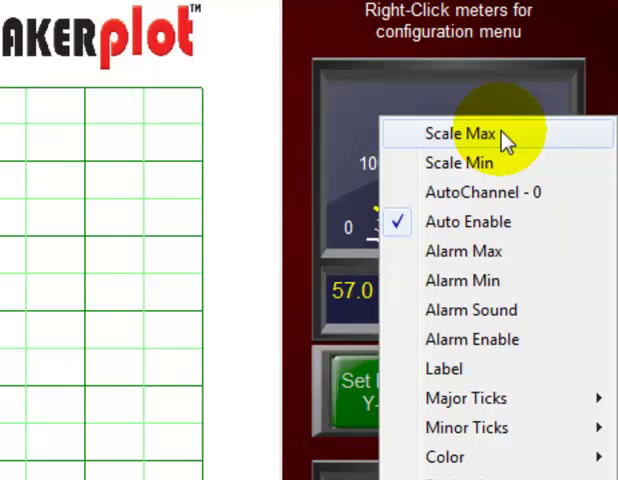
Set the Channel 0 meter's scale maximum to 300 and confirm
left_click(458, 132)
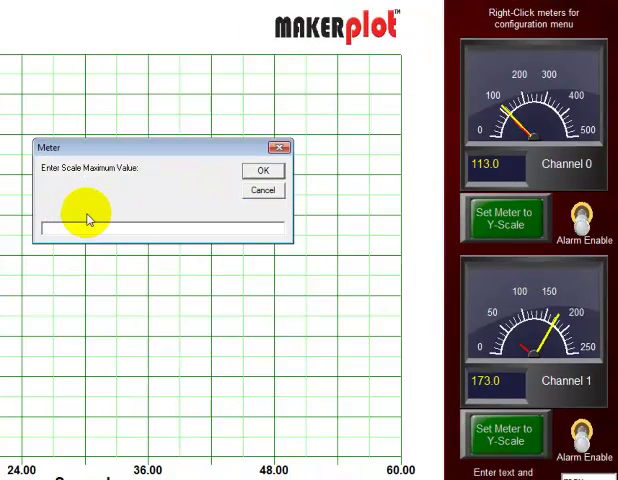
type("300")
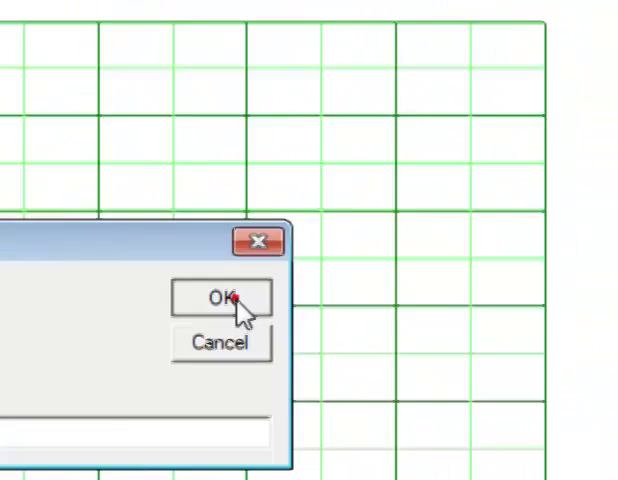
left_click(222, 298)
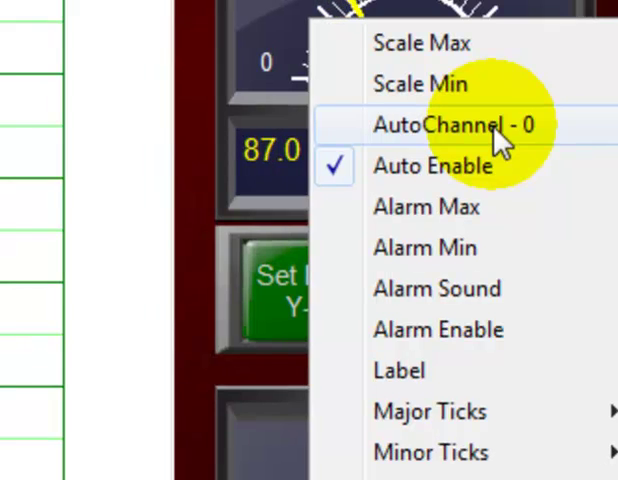
Dismiss the meter's configuration menu without changing any option
left_click(452, 124)
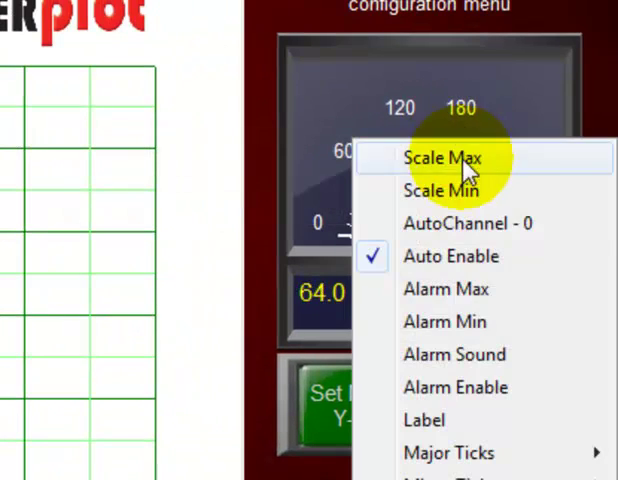
mouse_move(480, 256)
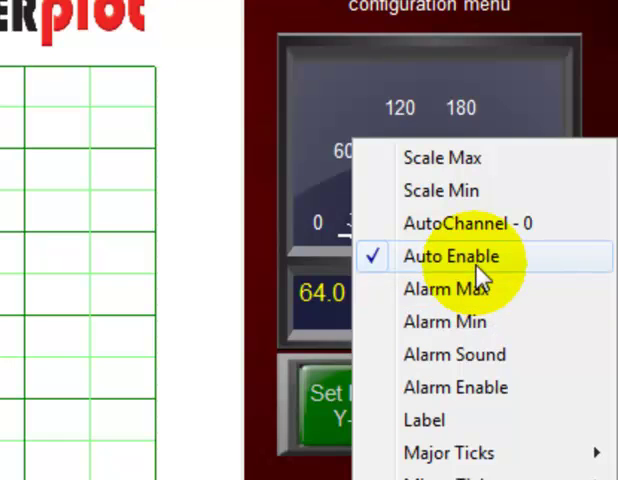
mouse_move(572, 268)
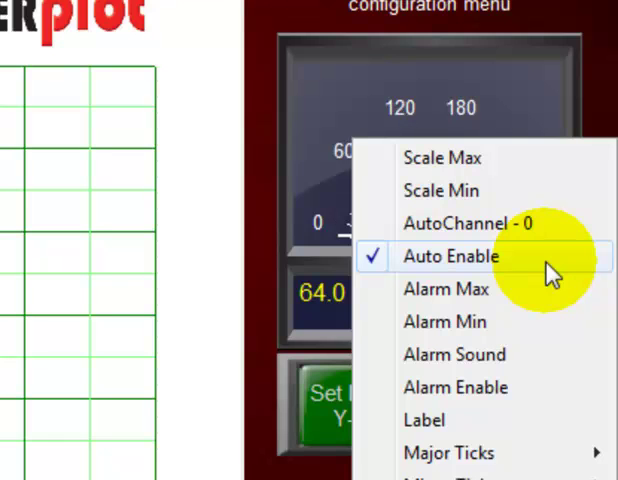
mouse_move(536, 288)
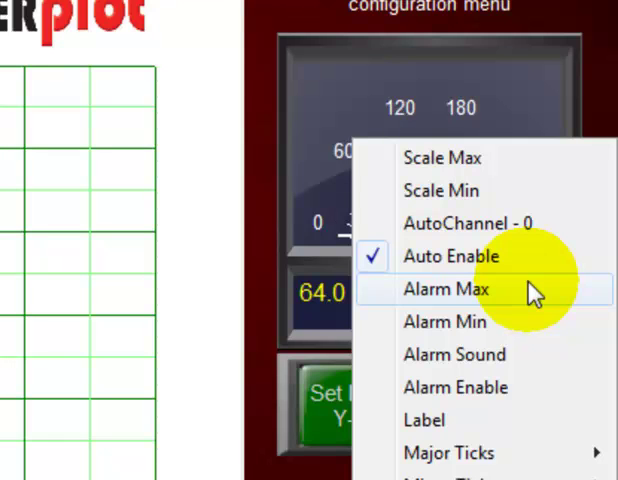
mouse_move(524, 292)
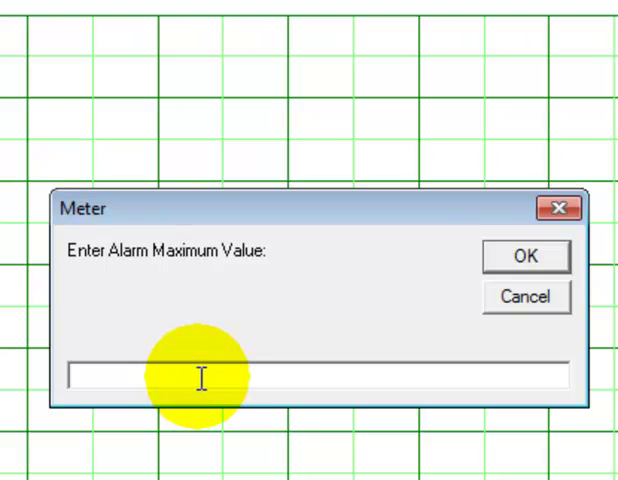
Enter 150 as the meter's alarm maximum and confirm it
type("1")
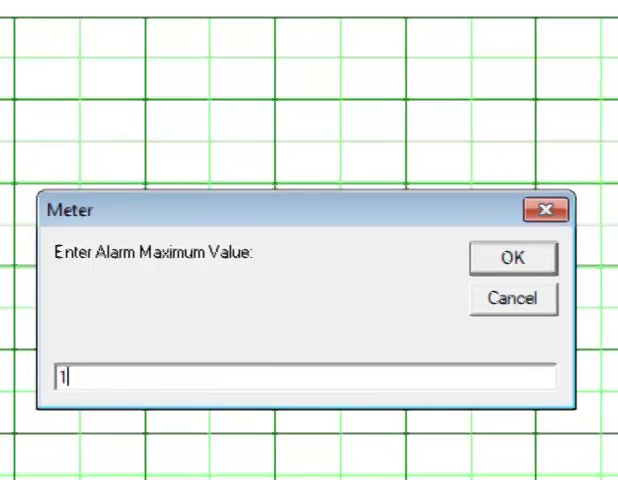
left_click(512, 256)
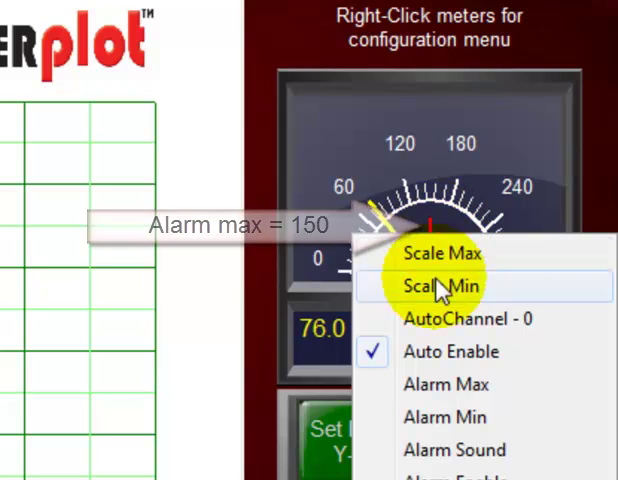
Set the meter's alarm minimum to 75 and confirm it
left_click(440, 286)
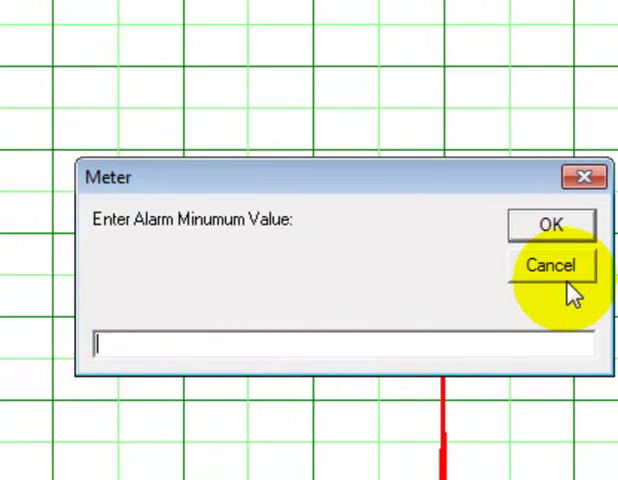
type("75")
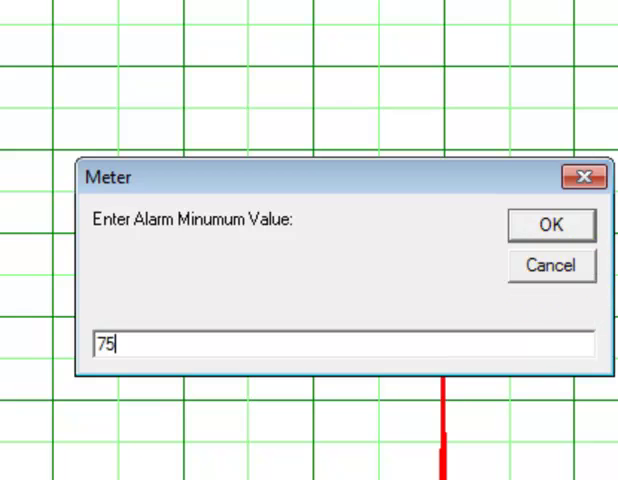
left_click(552, 224)
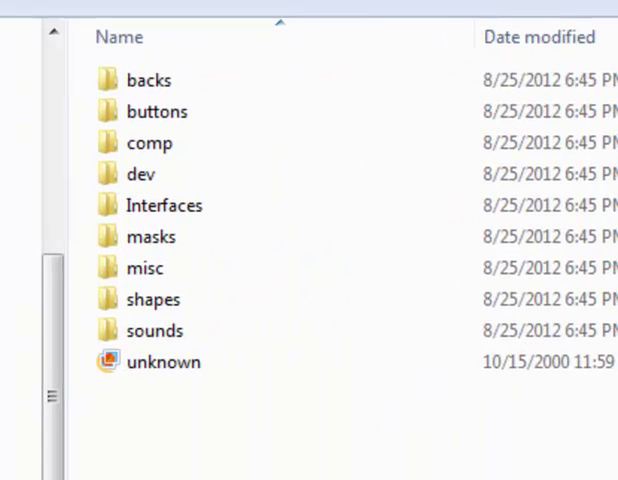
Browse into the sounds folder and choose boing as the alarm sound
left_click(154, 330)
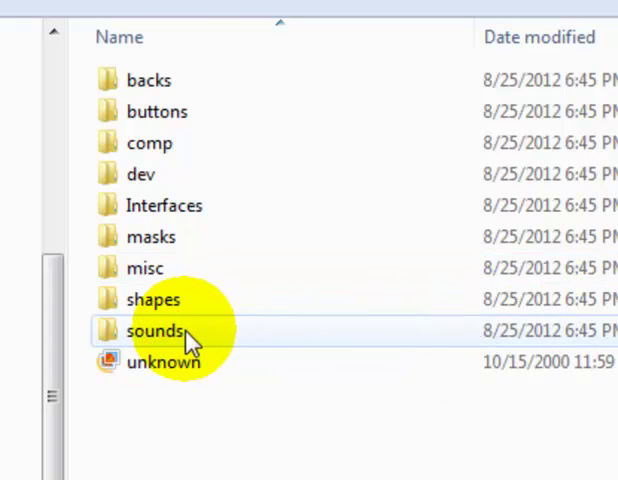
left_click(152, 332)
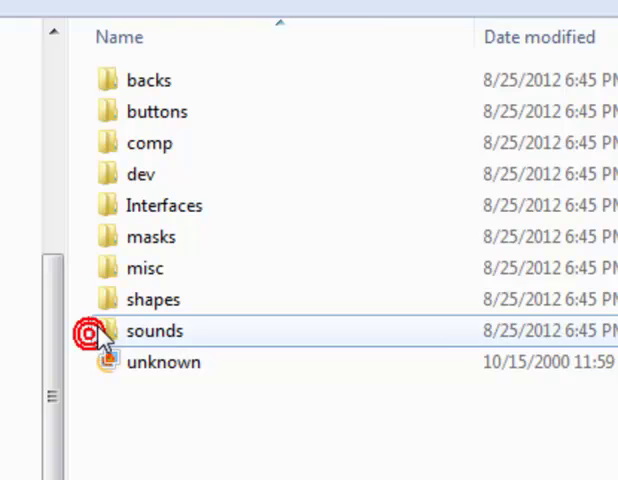
double_click(154, 332)
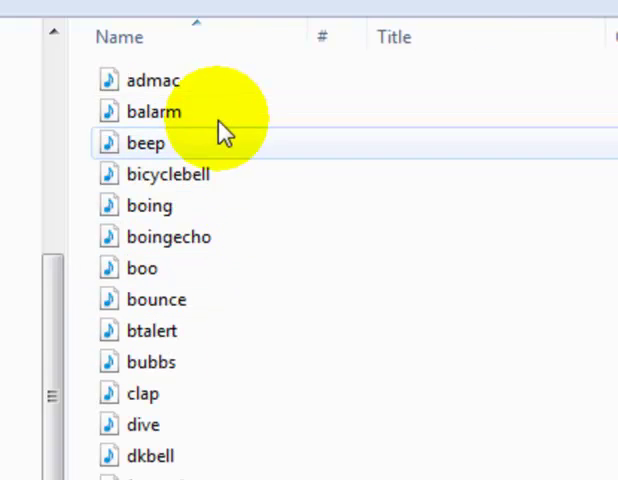
scroll("down", 3)
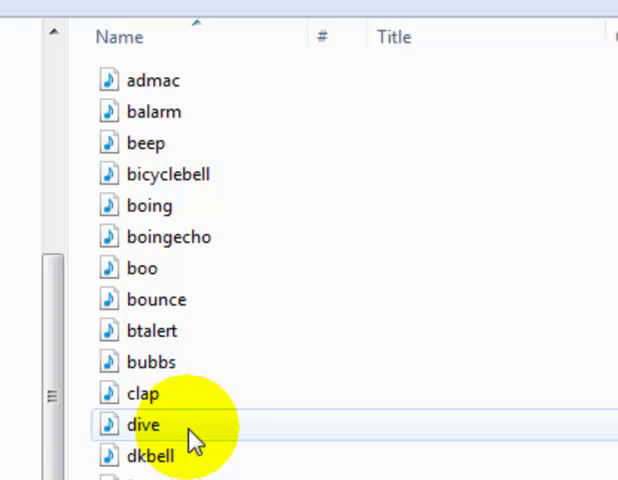
mouse_move(144, 424)
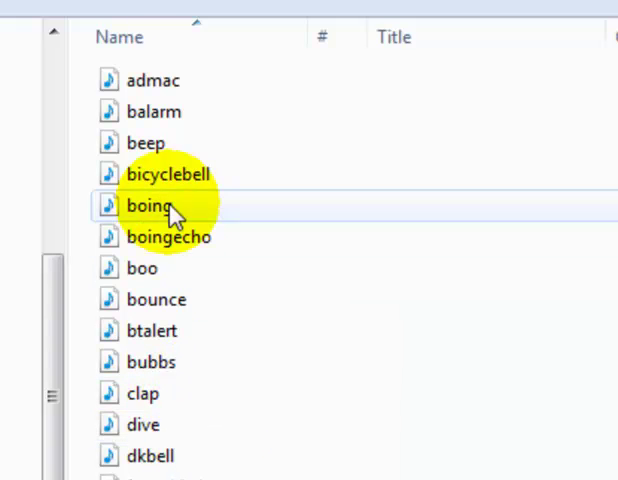
left_click(144, 144)
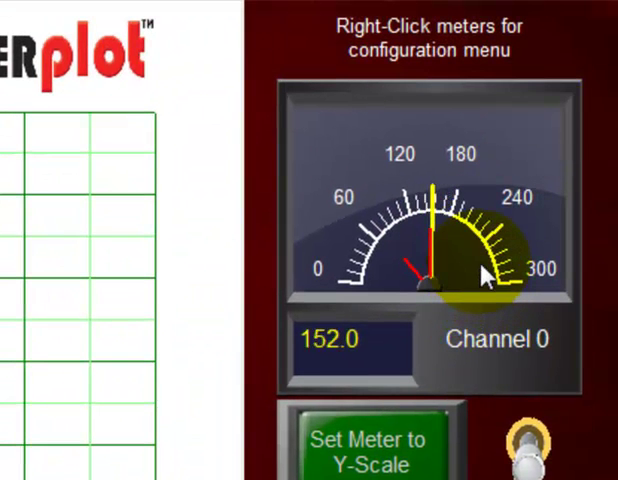
Relabel the first meter from Channel 0 to Analog 0 via its configuration menu
right_click(484, 276)
type("Analog 0")
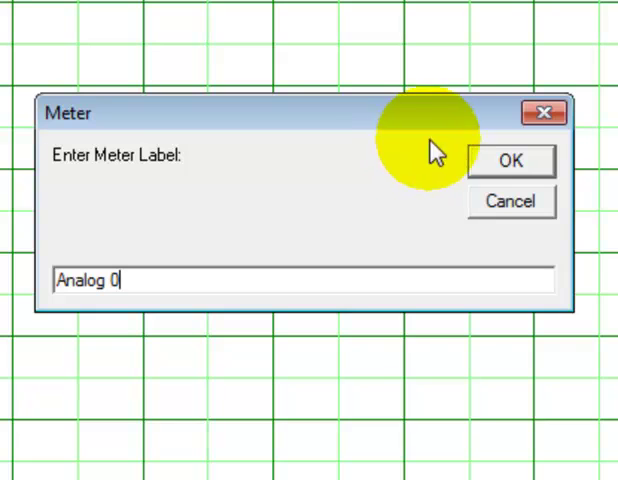
left_click(510, 160)
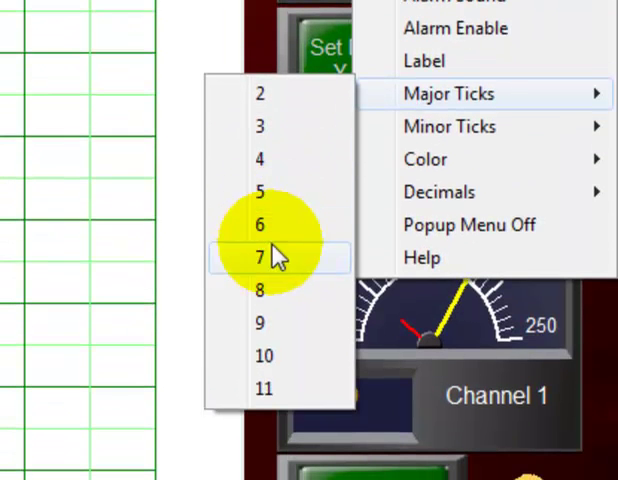
Set the Analog 0 meter to 7 major ticks
left_click(262, 256)
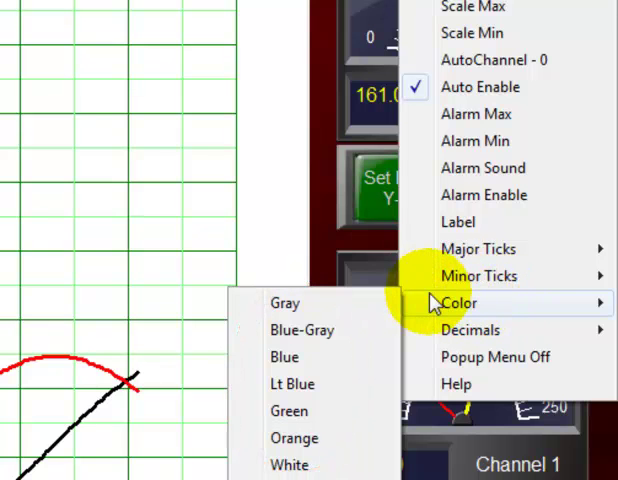
mouse_move(284, 304)
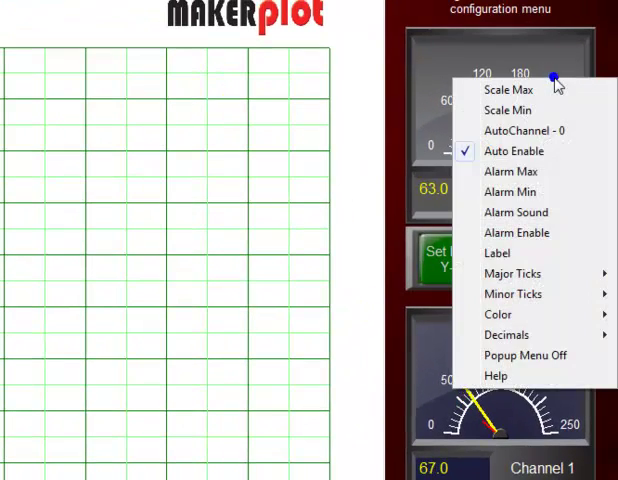
Colour the meter face green, then change it to white
left_click(498, 314)
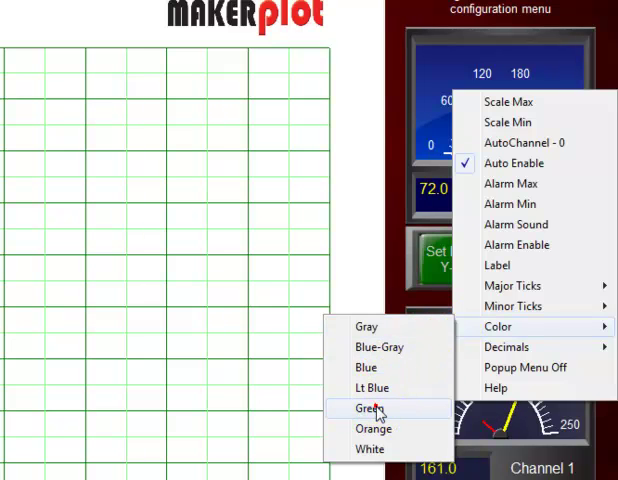
left_click(368, 408)
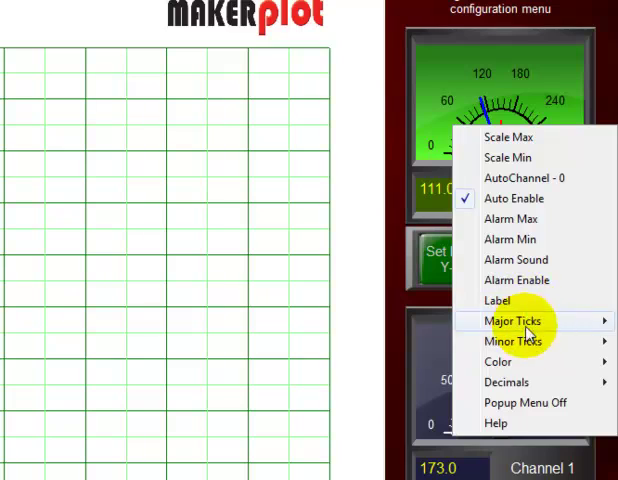
left_click(498, 360)
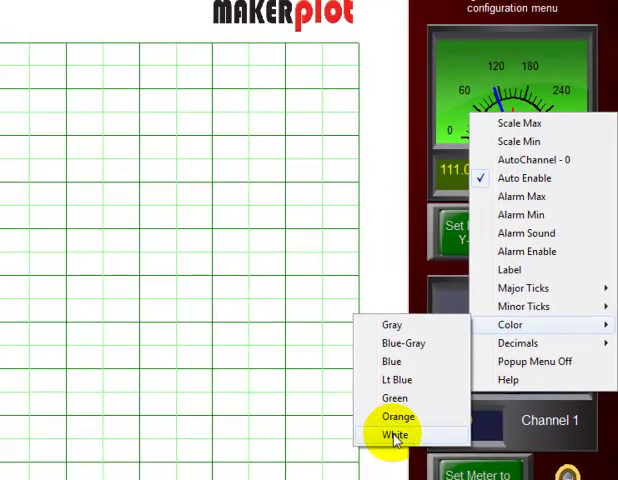
left_click(396, 434)
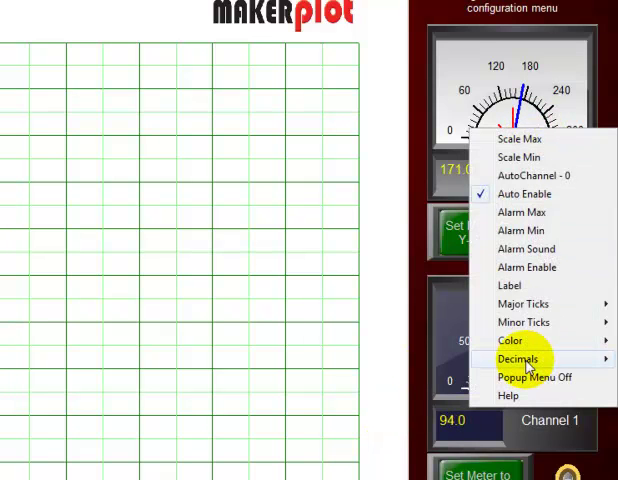
Show the meter reading with 2 decimals and turn its popup configuration menu off
left_click(518, 358)
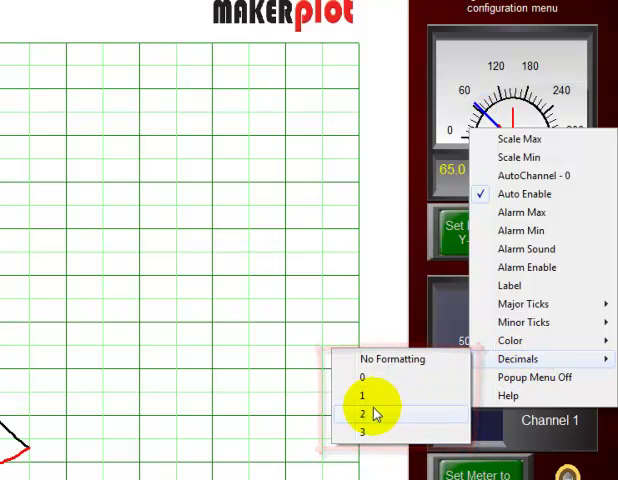
left_click(360, 414)
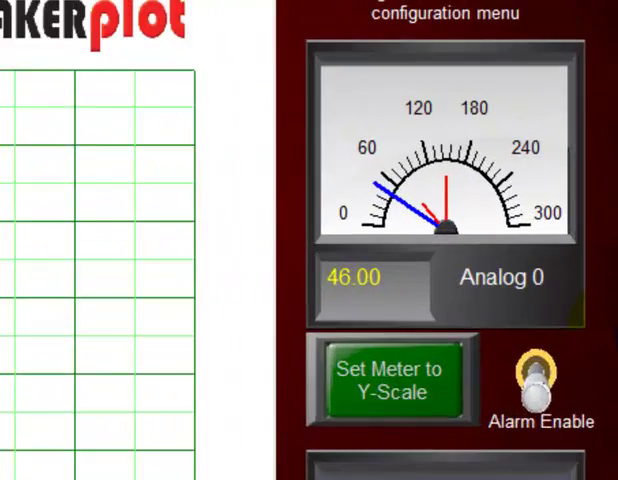
right_click(350, 276)
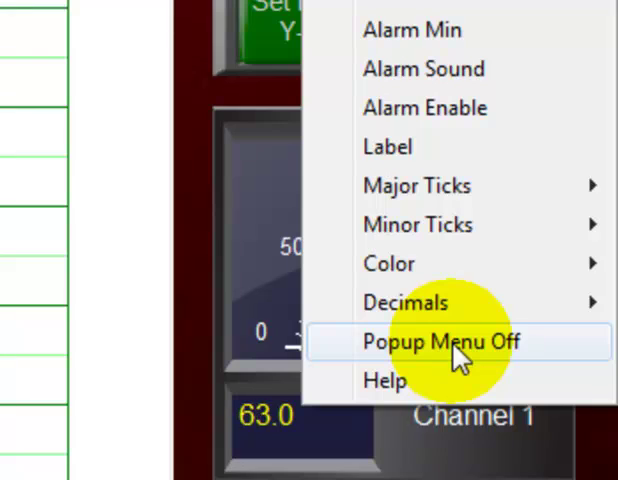
left_click(440, 340)
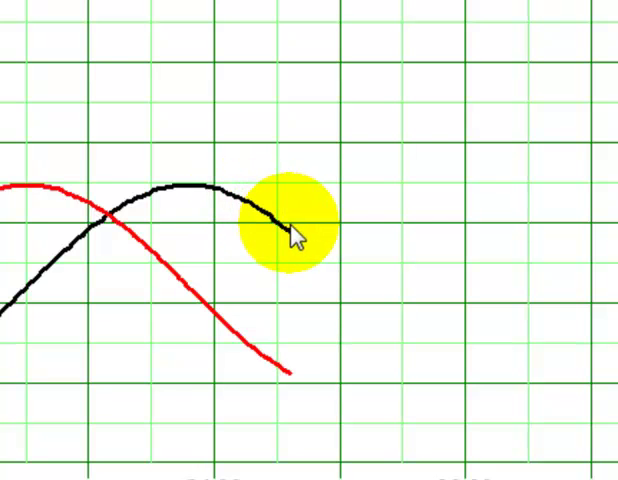
Drop 'mark this' labels at the red curve's peak and on its falling section
left_click(296, 236)
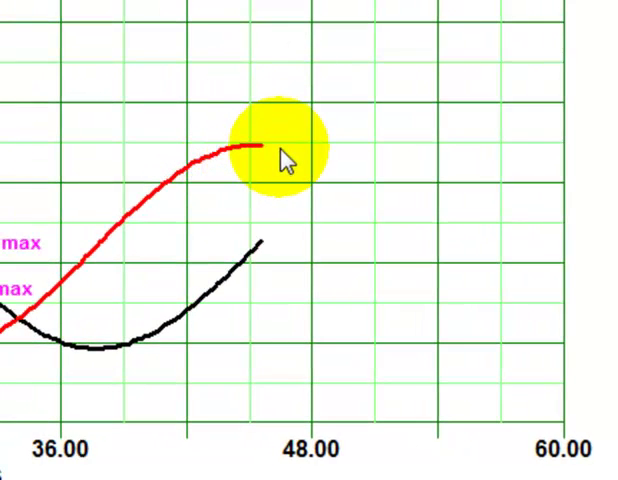
left_click(278, 152)
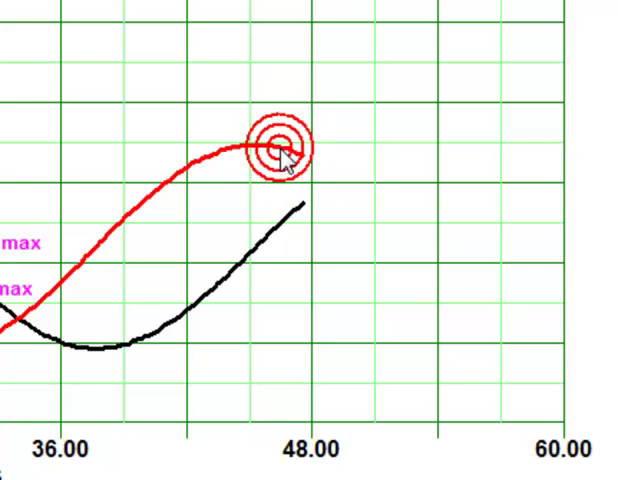
left_click(278, 148)
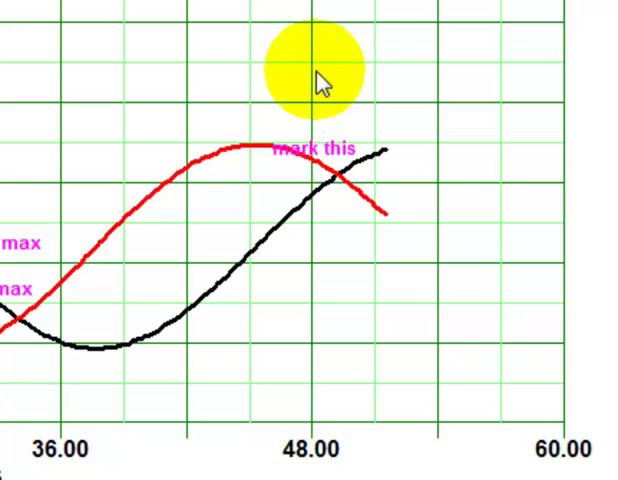
left_click(408, 228)
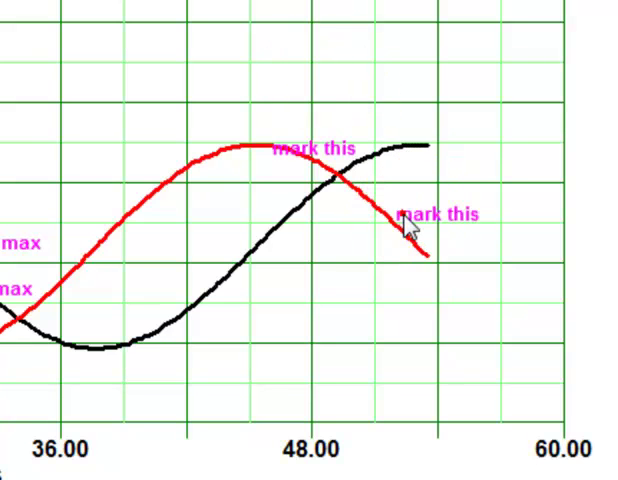